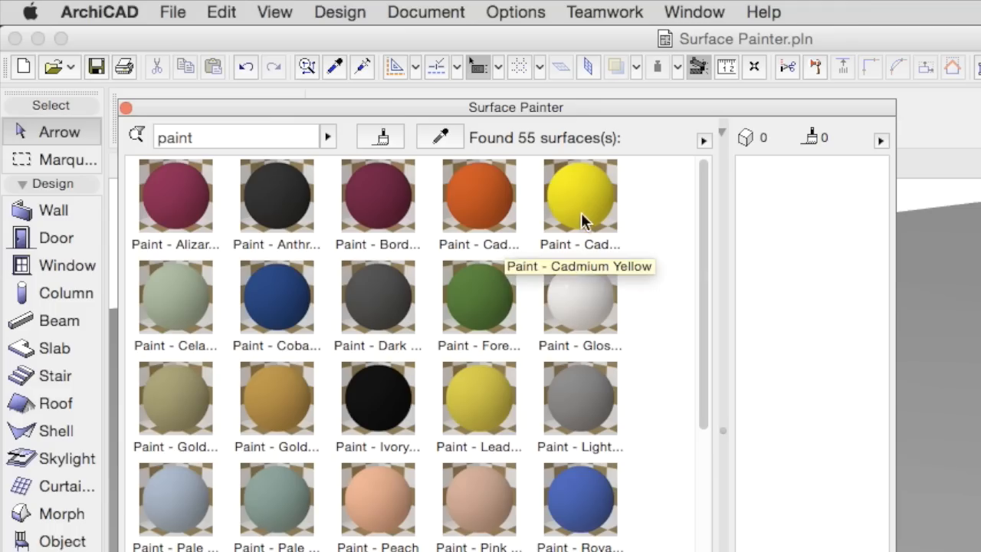
Pick the Royal Blue paint swatch for the curved wall.
{"action": "left_click", "coordinate": [578, 505]}
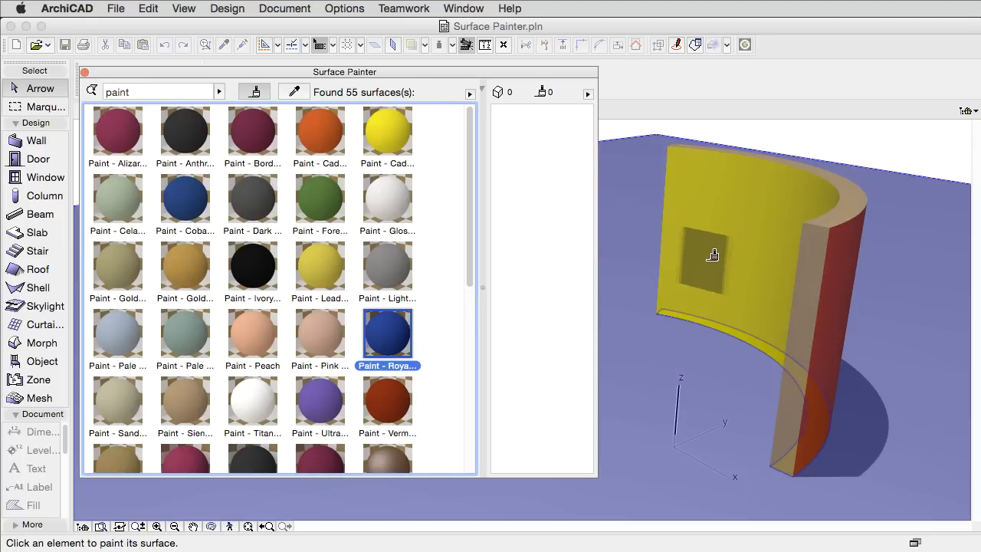
{"action": "mouse_move", "coordinate": [734, 242]}
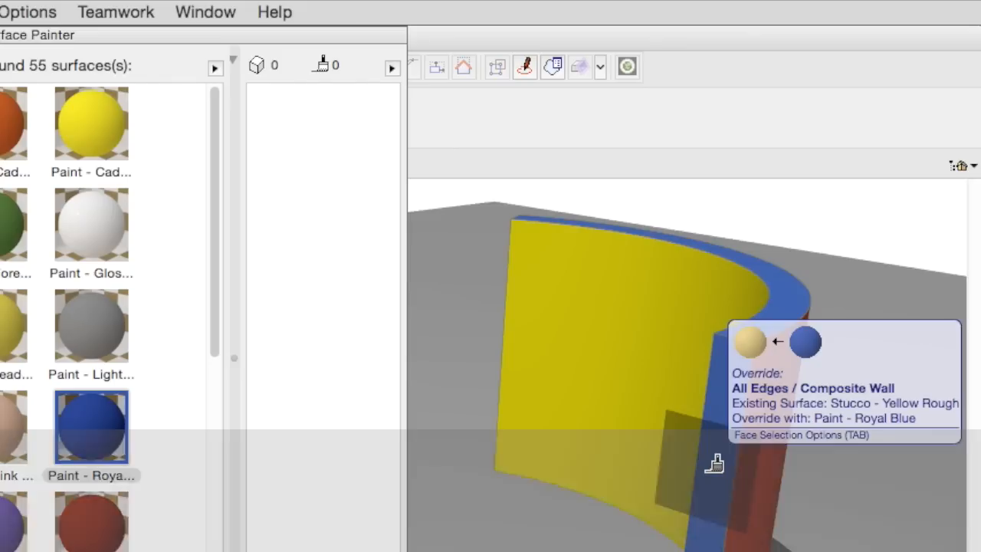
Cycle face targeting on the curved wall until All Edges / Composite Wall shows.
{"action": "key", "text": "Tab"}
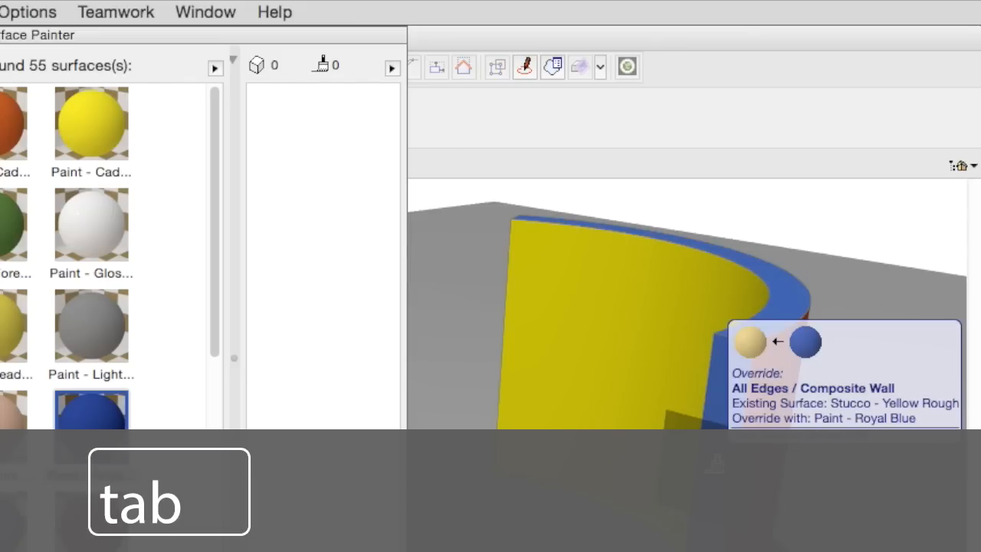
{"action": "key", "text": "tab"}
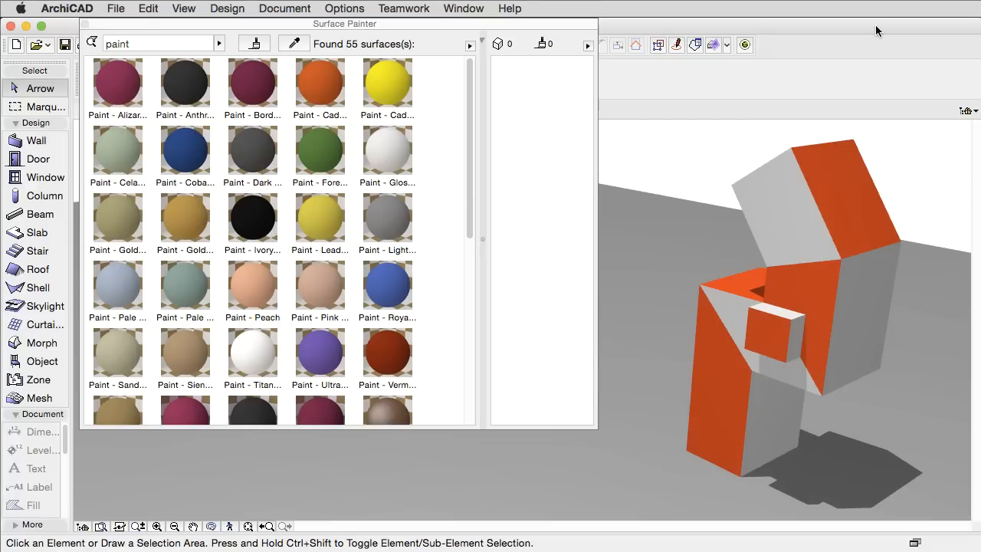
{"action": "mouse_move", "coordinate": [401, 291]}
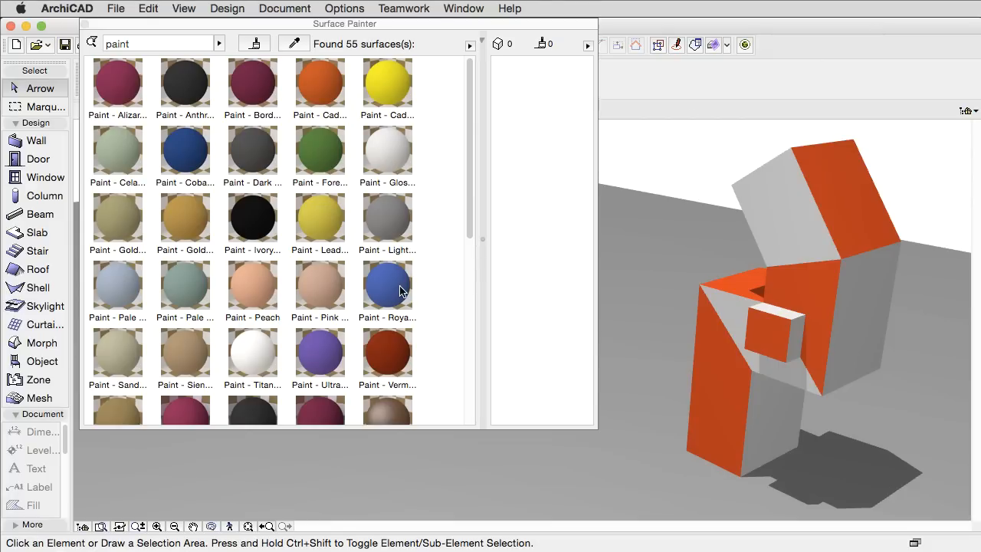
{"action": "left_click", "coordinate": [387, 285]}
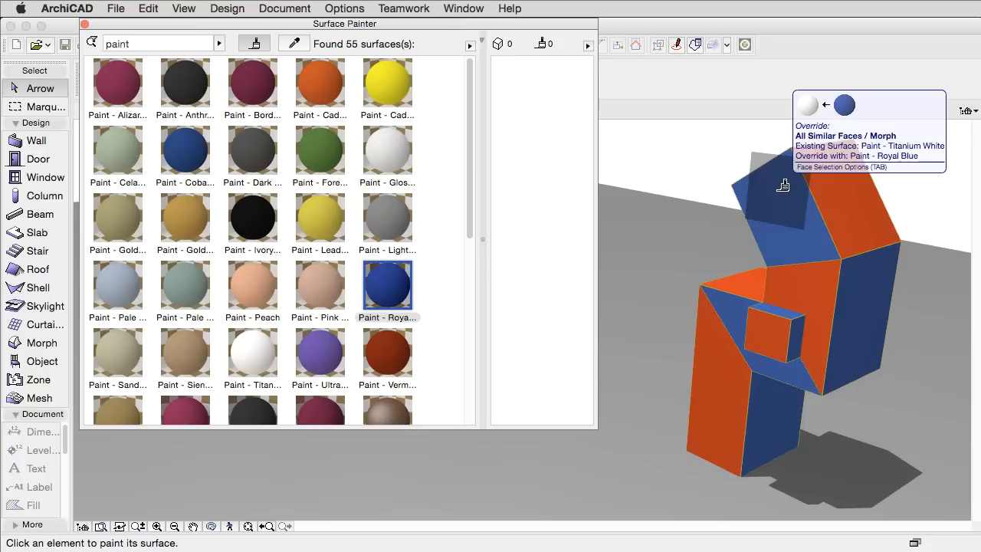
{"action": "left_click", "coordinate": [782, 184]}
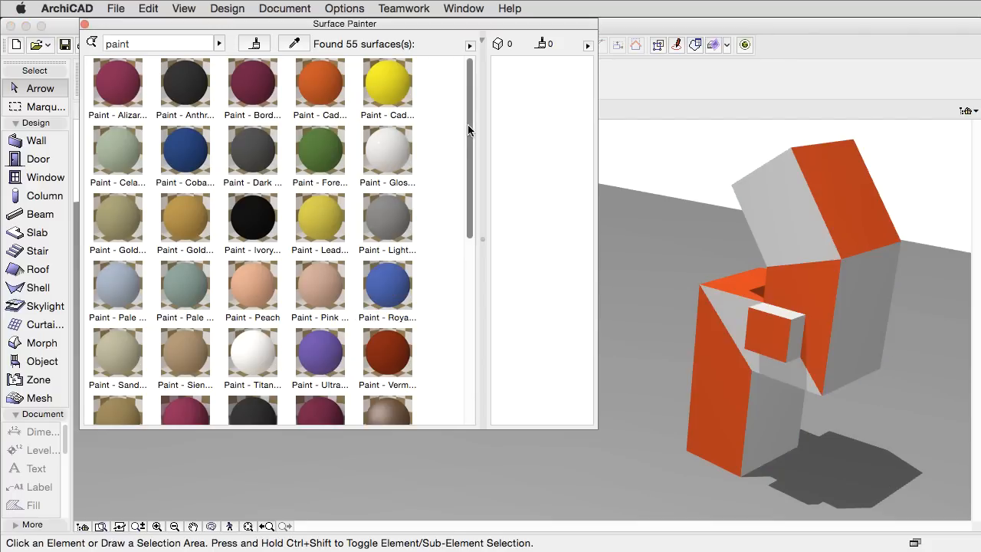
Select the Pale Jade library paint in the Surface Painter list.
{"action": "scroll", "scroll_direction": "down", "scroll_amount": 3}
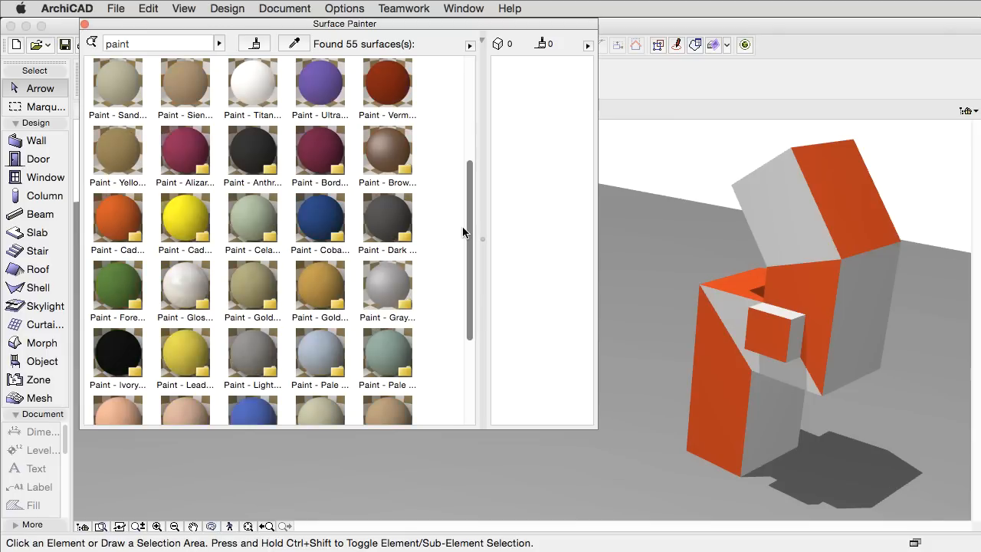
{"action": "left_click", "coordinate": [387, 348]}
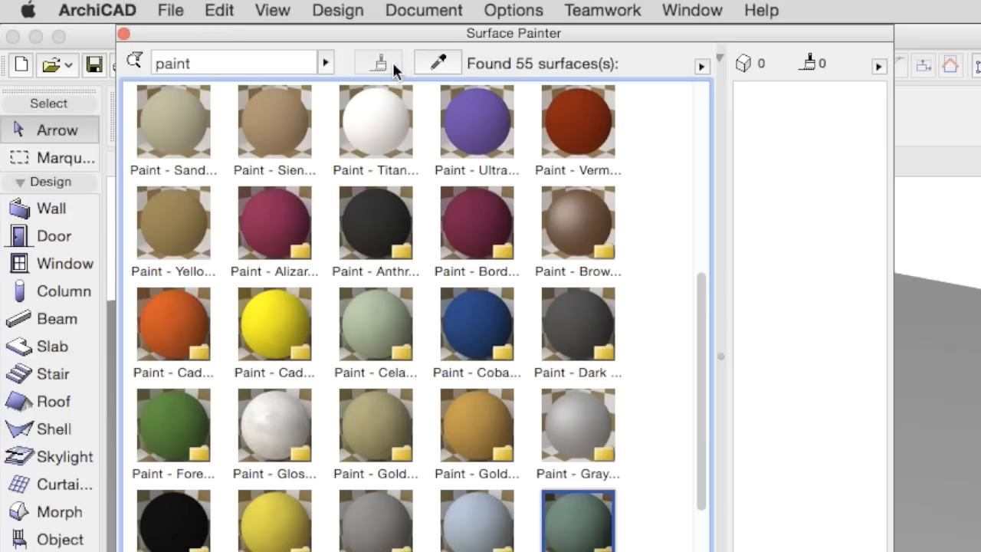
{"action": "mouse_move", "coordinate": [378, 63]}
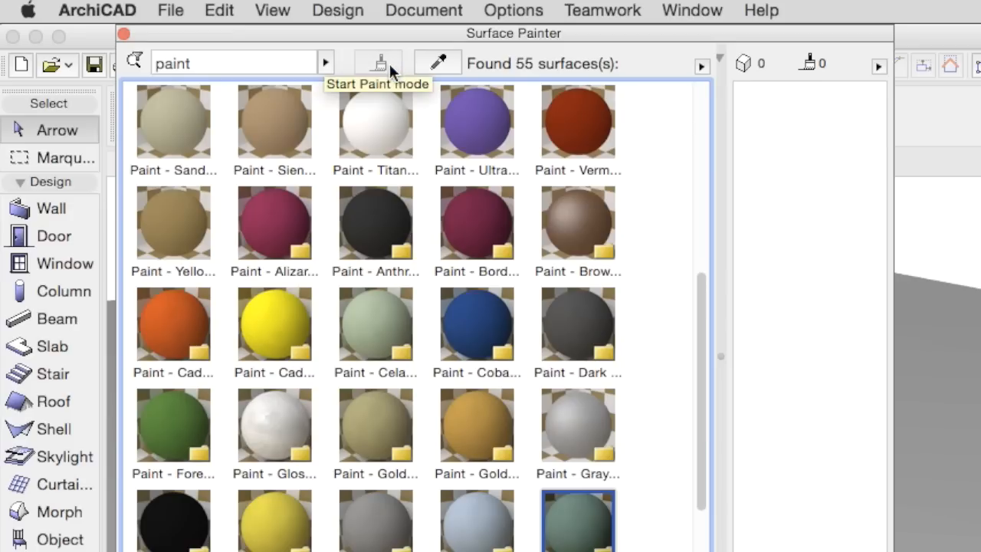
{"action": "mouse_move", "coordinate": [345, 69]}
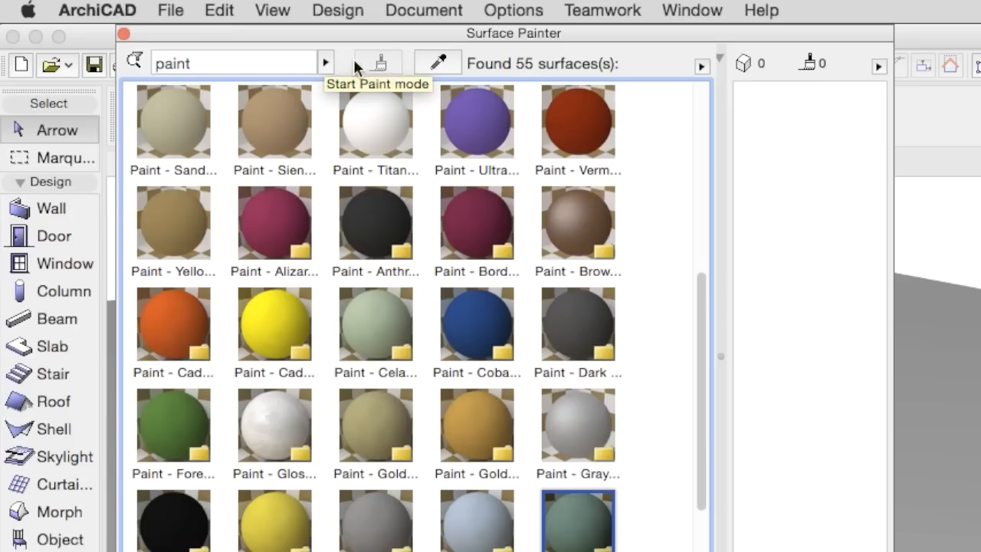
{"action": "mouse_move", "coordinate": [397, 69]}
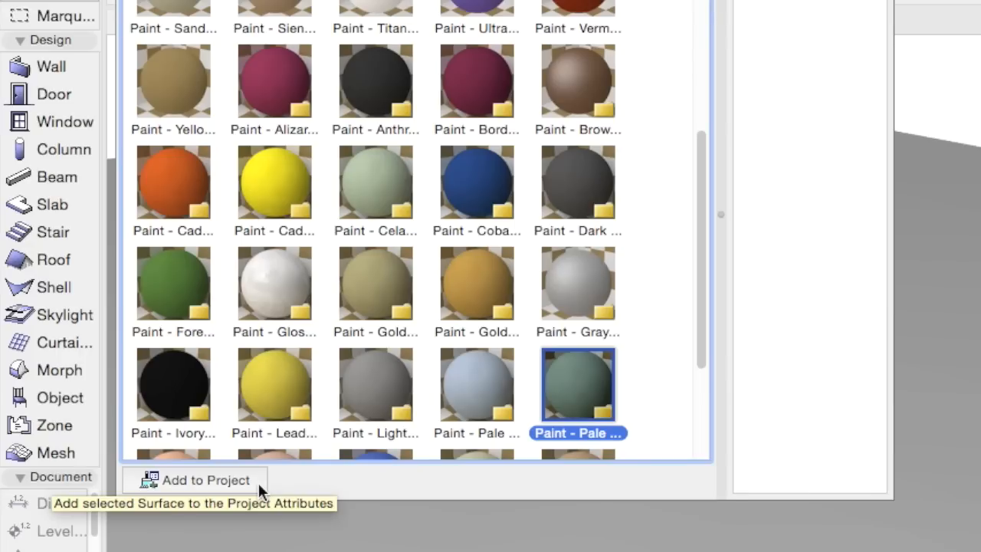
{"action": "scroll", "scroll_direction": "down", "scroll_amount": 3}
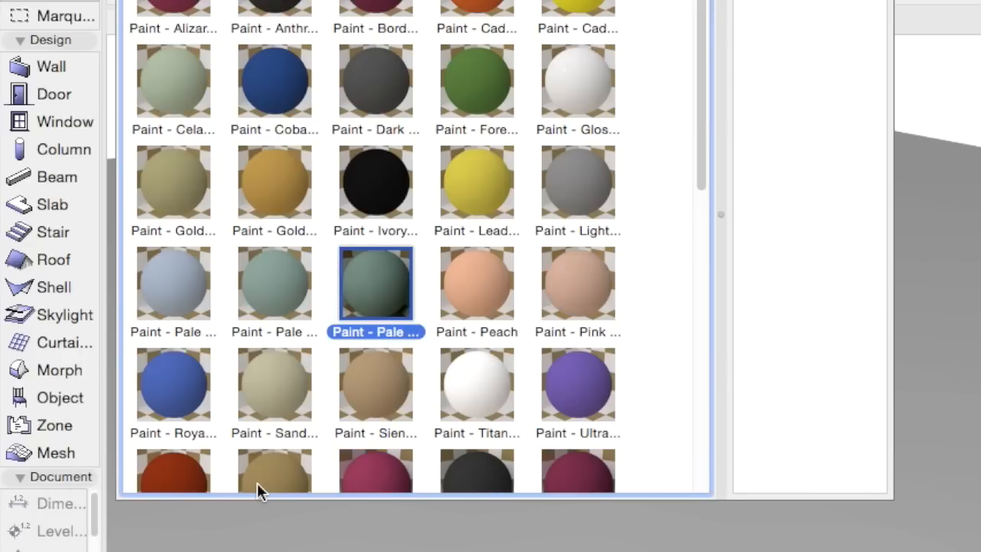
{"action": "mouse_move", "coordinate": [389, 281]}
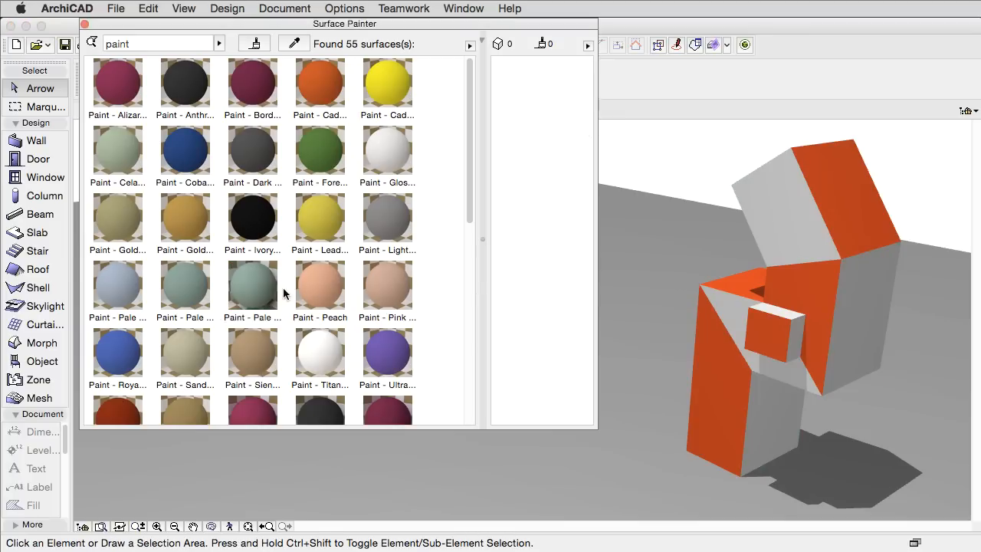
{"action": "left_click", "coordinate": [252, 285]}
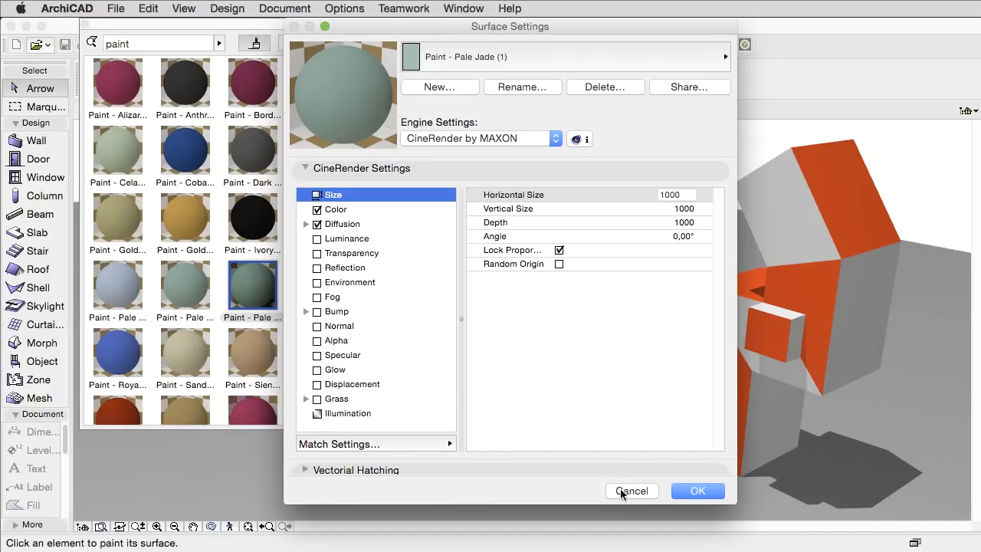
{"action": "left_click", "coordinate": [631, 490]}
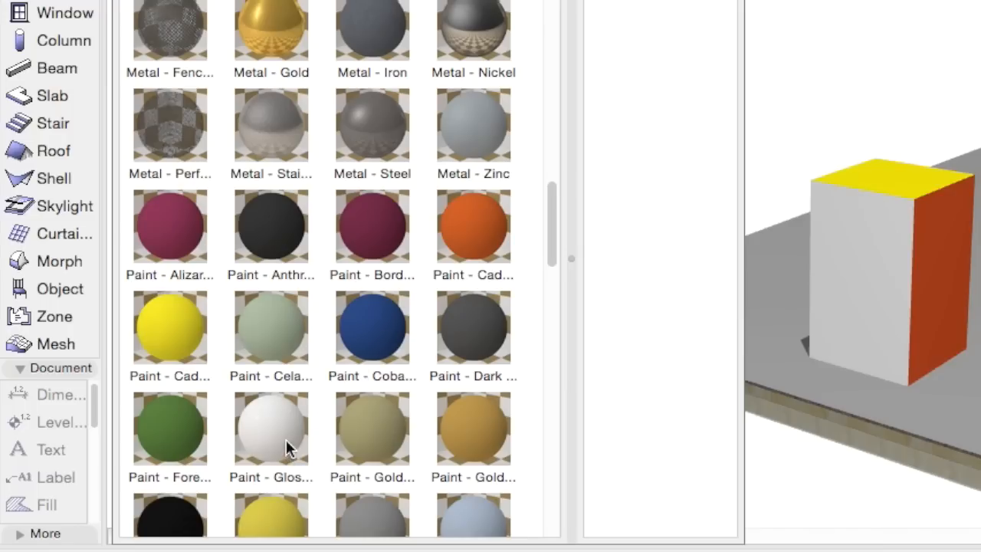
Choose Glossy White and use 'Select all elements using Paint - Glossy White'.
{"action": "left_click", "coordinate": [270, 428]}
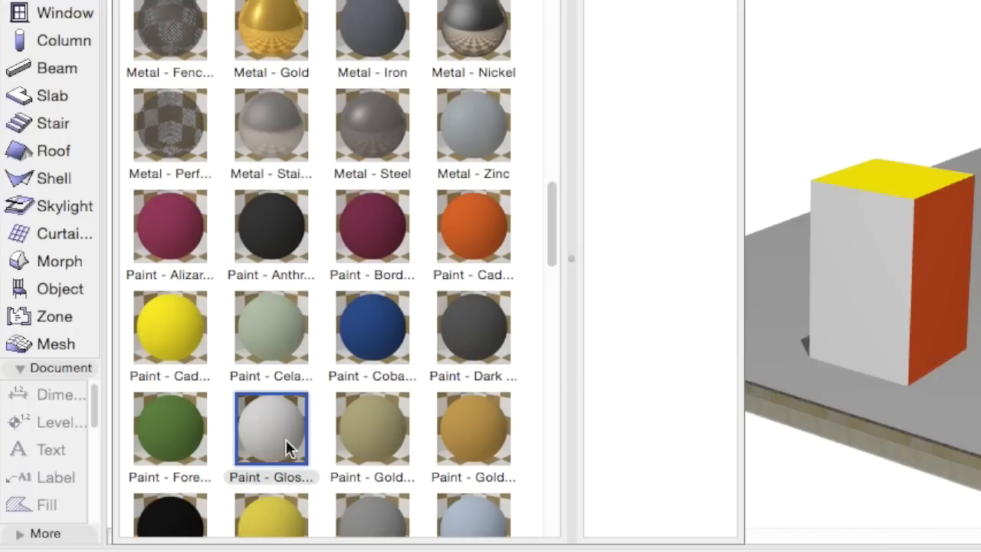
{"action": "mouse_move", "coordinate": [314, 411]}
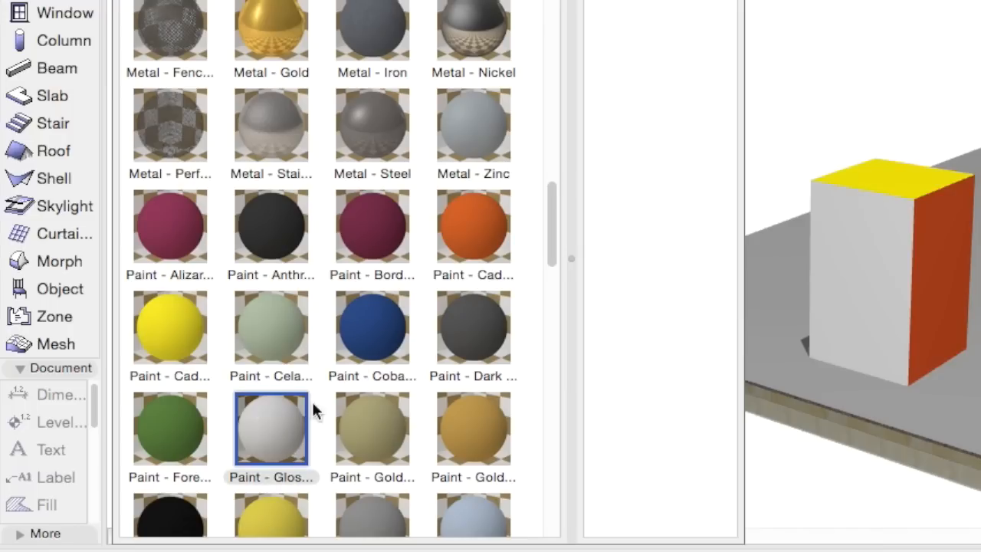
{"action": "left_click", "coordinate": [552, 179]}
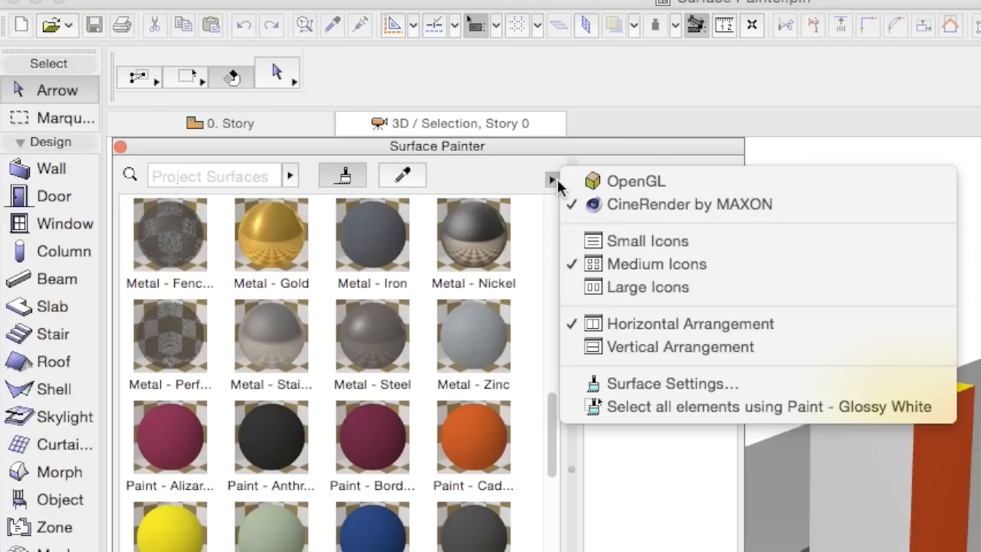
{"action": "mouse_move", "coordinate": [660, 420]}
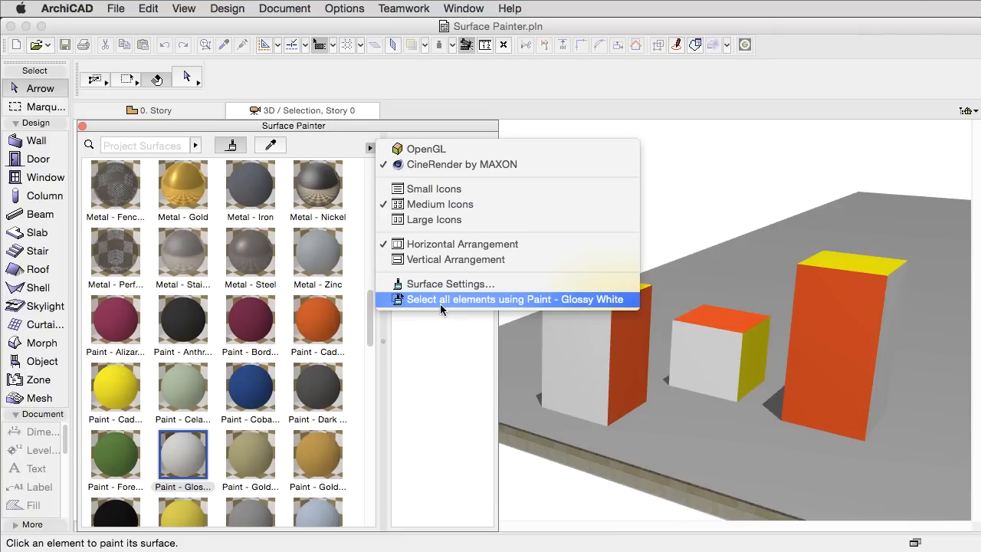
{"action": "left_click", "coordinate": [517, 298]}
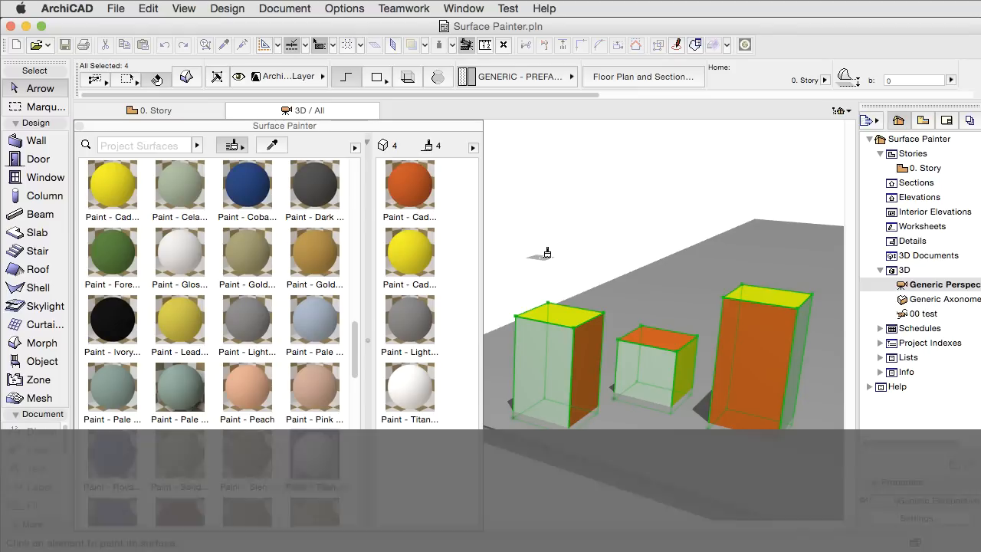
Exit the current painting mode with Esc.
{"action": "key", "text": "Escape"}
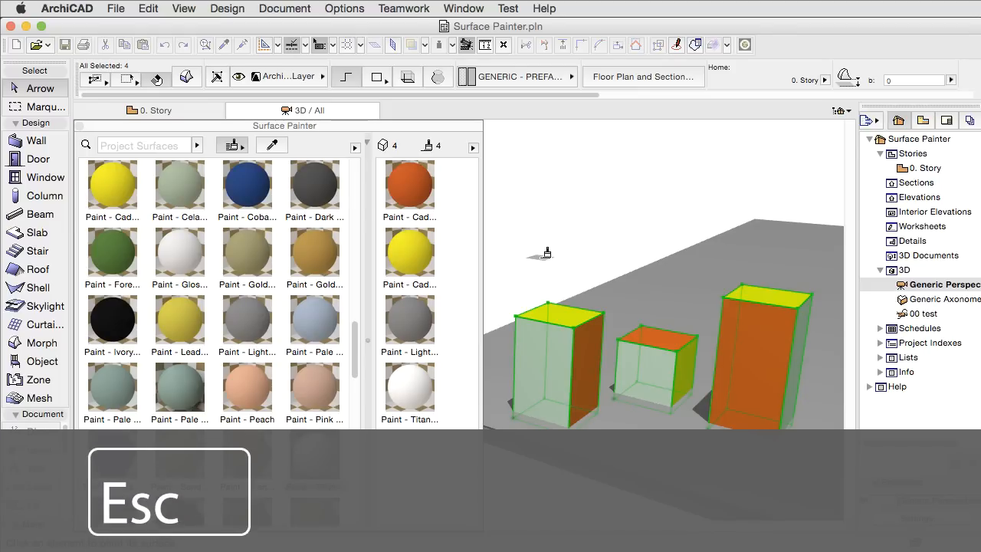
{"action": "key", "text": "Escape"}
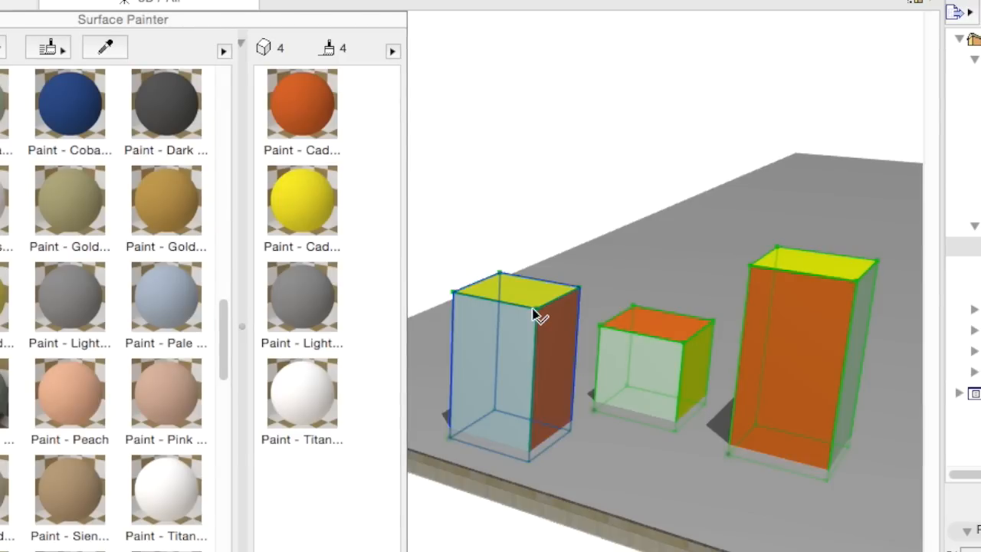
{"action": "mouse_move", "coordinate": [536, 315]}
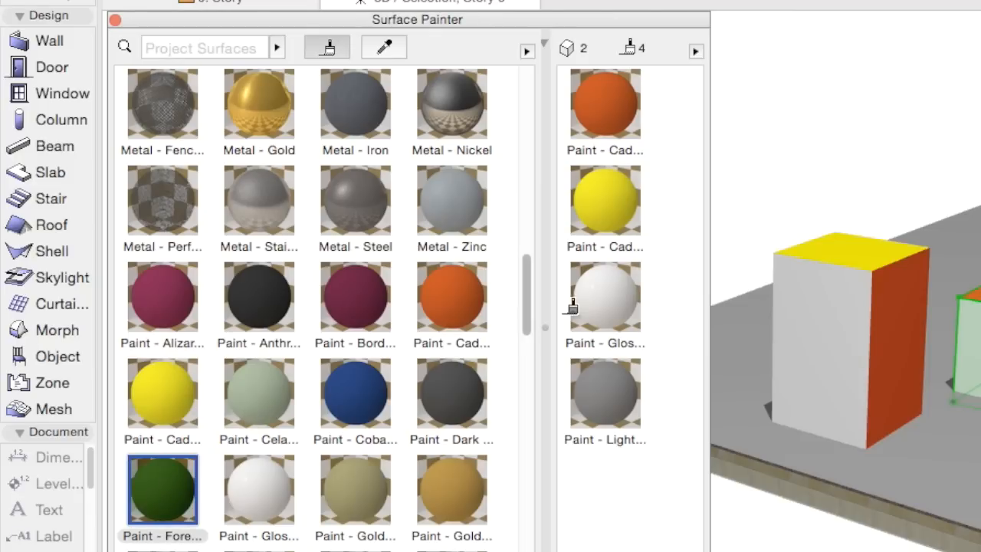
{"action": "left_click", "coordinate": [604, 295]}
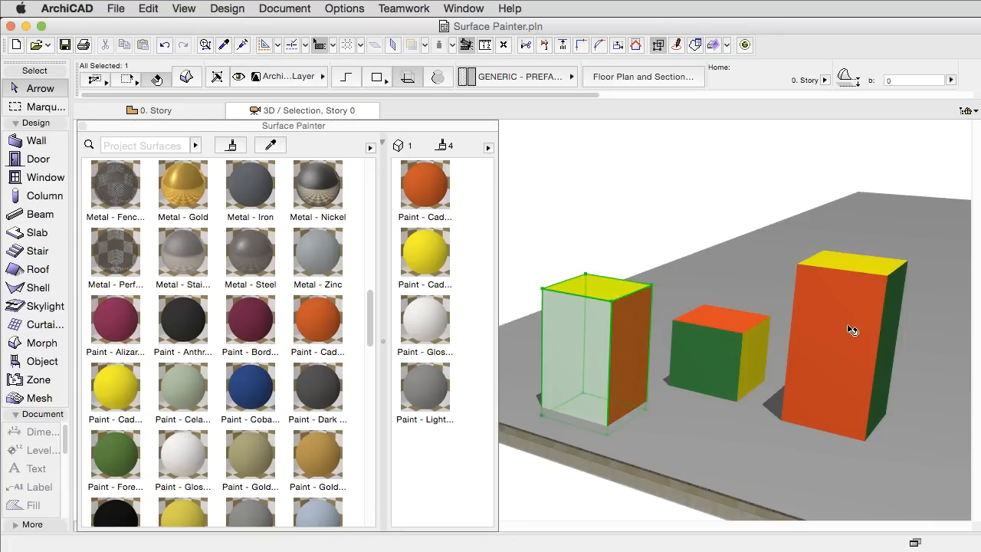
Add the tall box to the selection and remove all its surface overrides.
{"action": "left_click", "coordinate": [851, 330]}
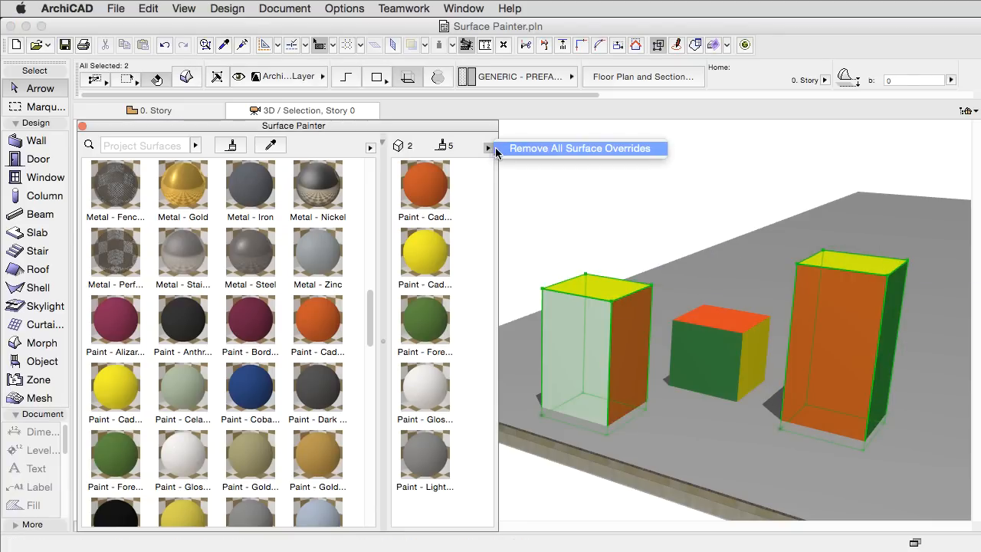
{"action": "left_click", "coordinate": [580, 148]}
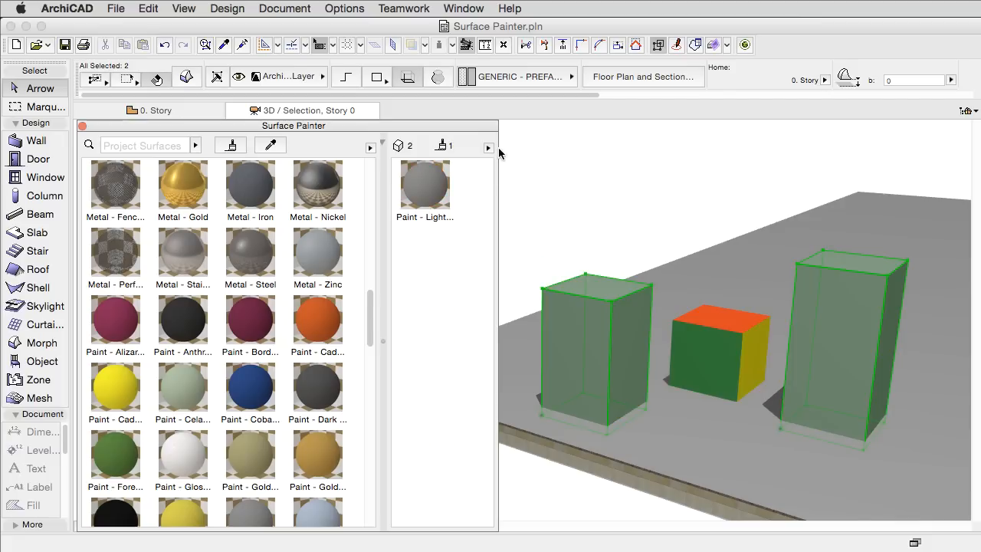